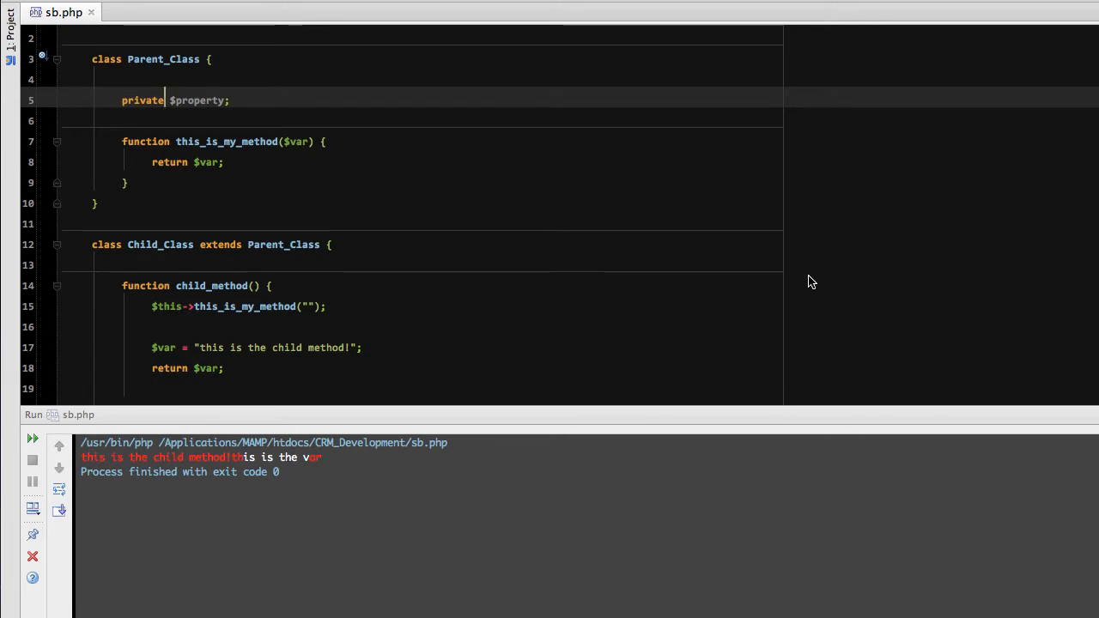
Step: Begin a $this-> statement inside child_method, then remove the partial attempt
{"action": "left_click", "coordinate": [240, 326]}
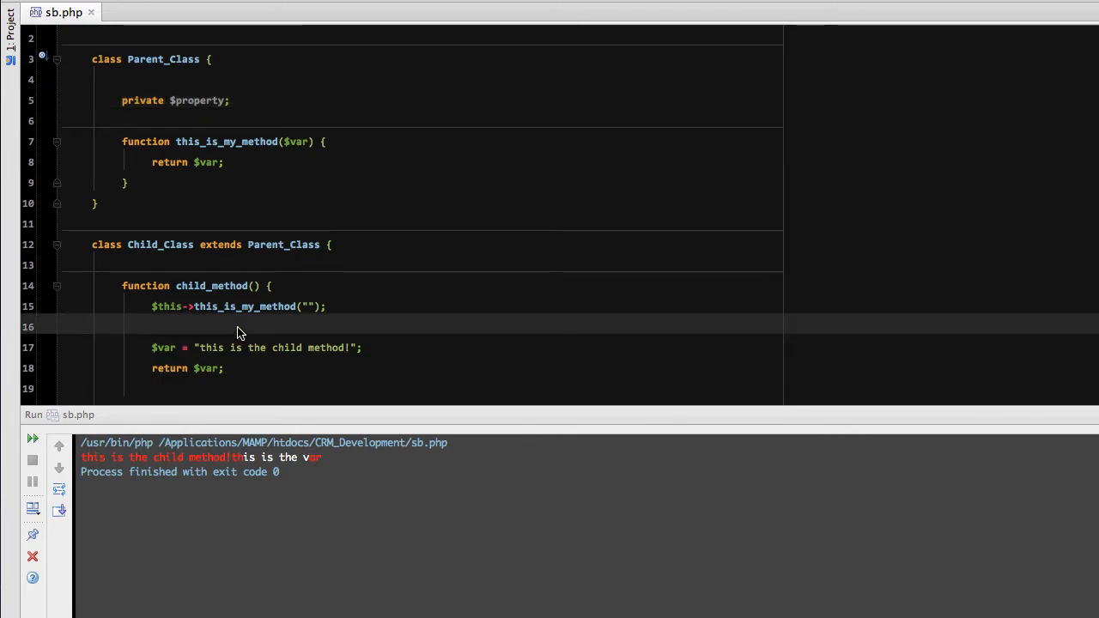
{"action": "type", "text": "$"}
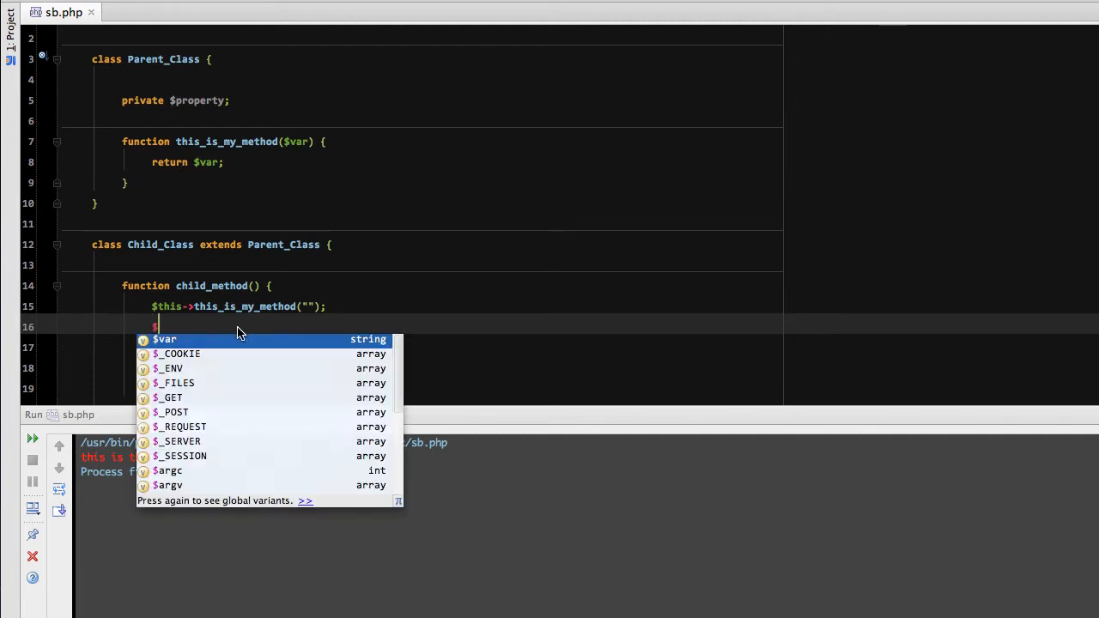
{"action": "type", "text": "$this->"}
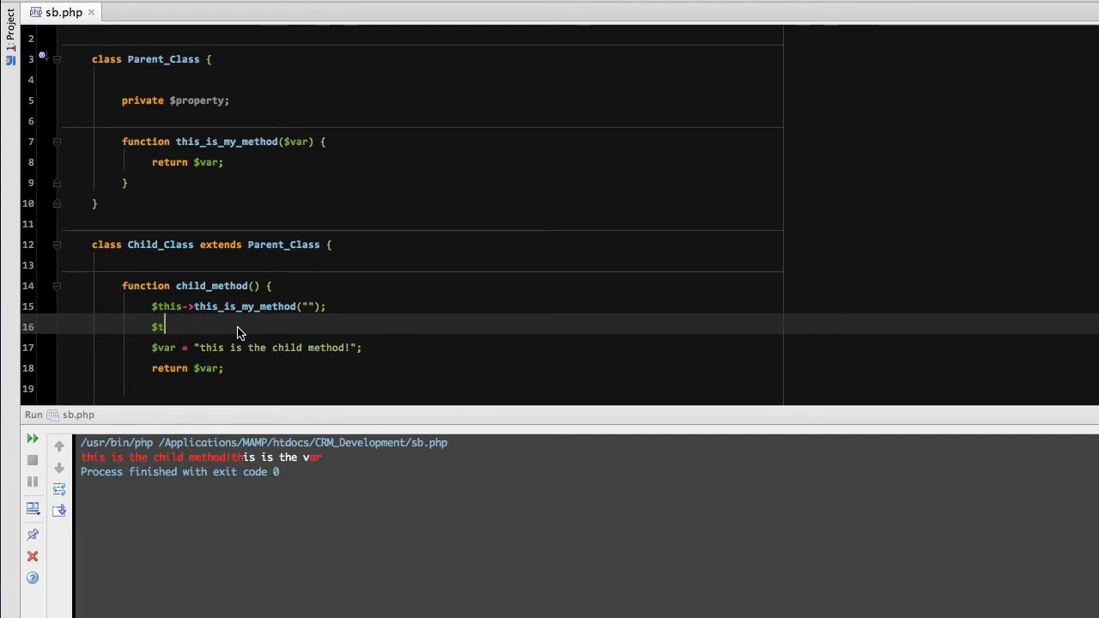
{"action": "key", "text": "Backspace"}
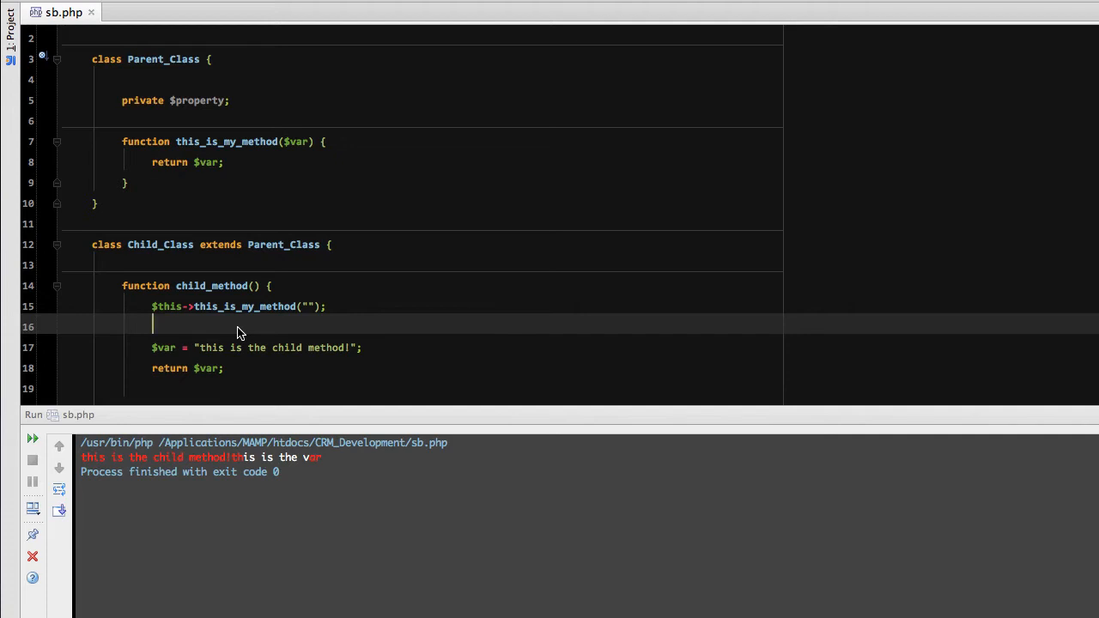
Step: Switch the property declaration from private to var and write $this->property; in child_method
{"action": "left_click", "coordinate": [165, 100]}
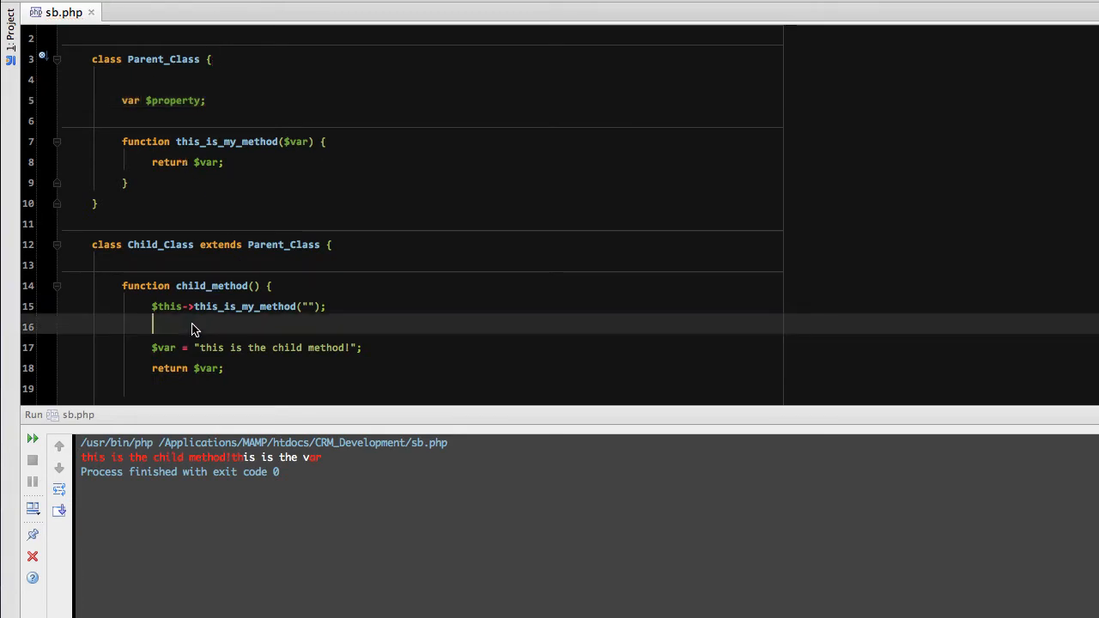
{"action": "type", "text": "$this->property;"}
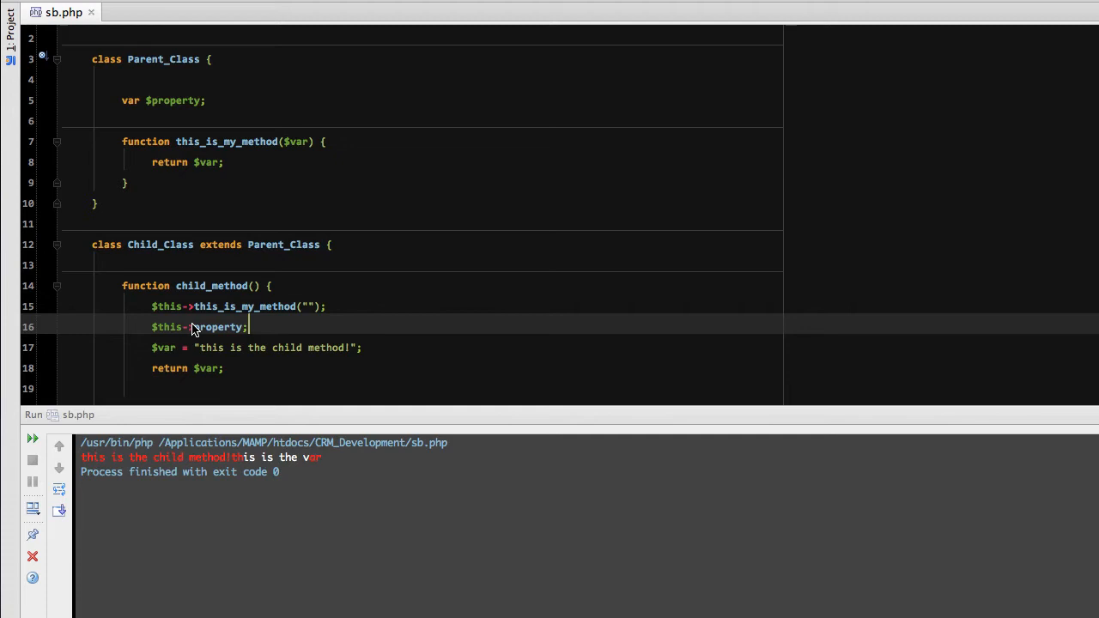
{"action": "mouse_move", "coordinate": [117, 175]}
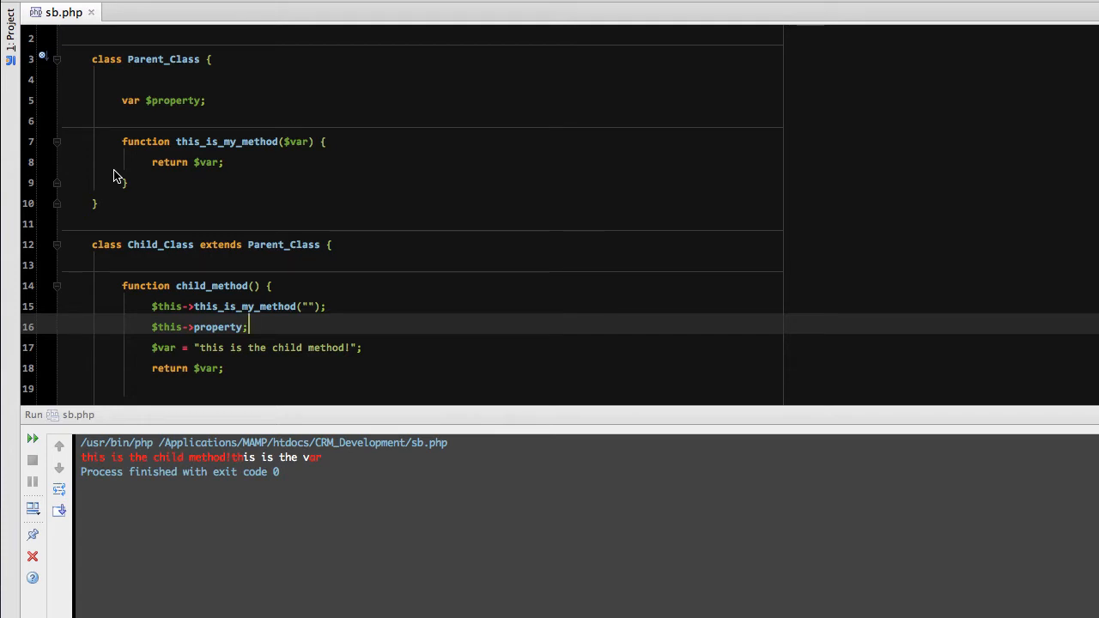
Step: Replace var with public and add static before $property on line 5
{"action": "left_click", "coordinate": [137, 100]}
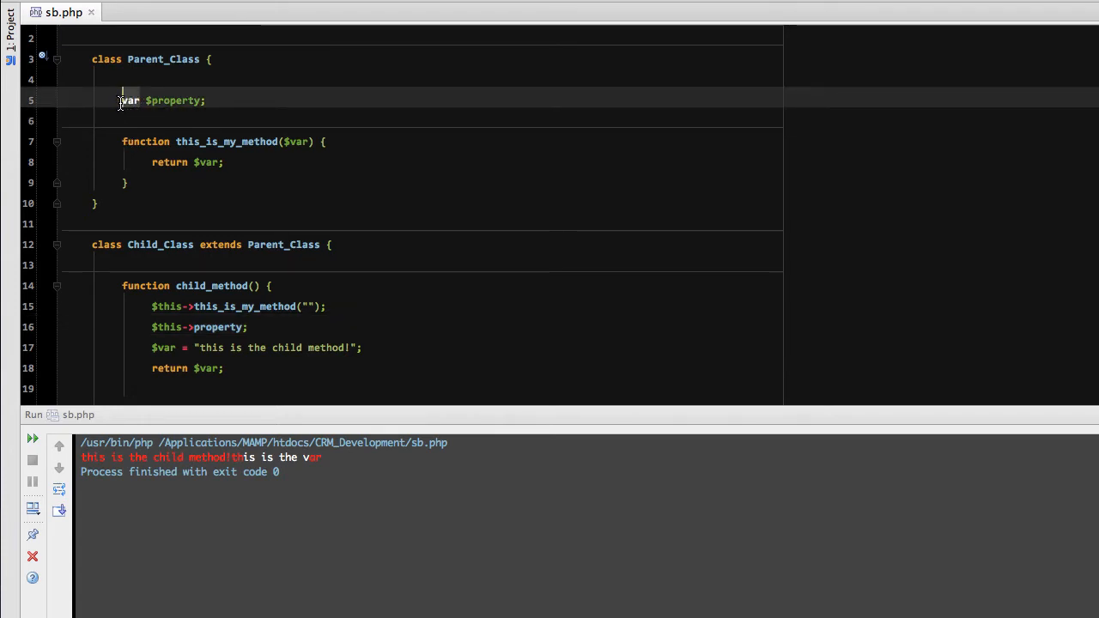
{"action": "type", "text": "public"}
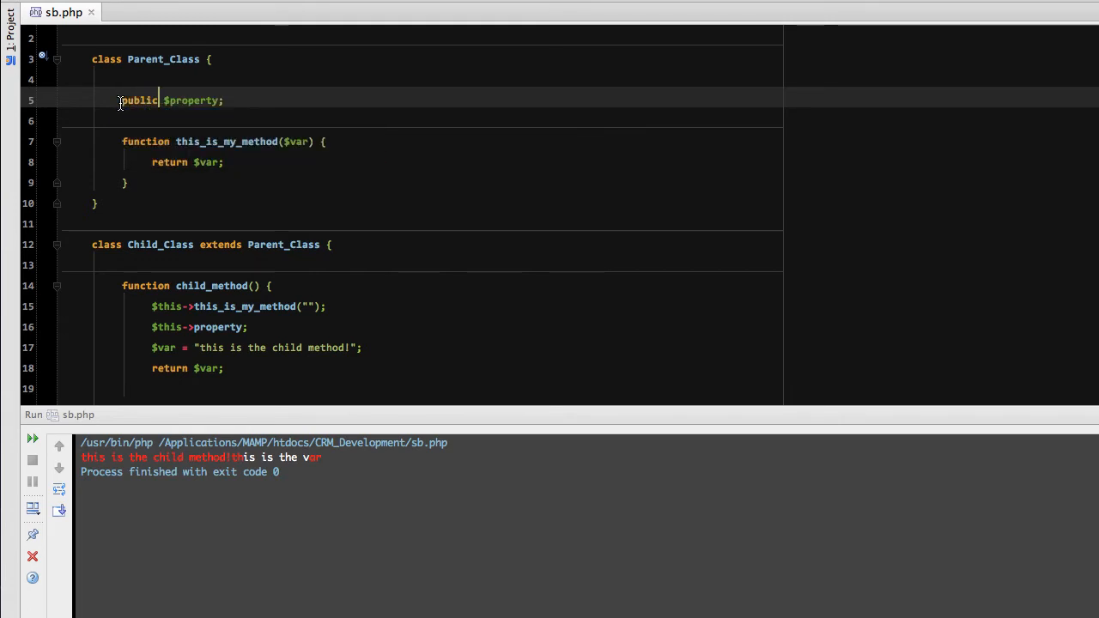
{"action": "type", "text": "static"}
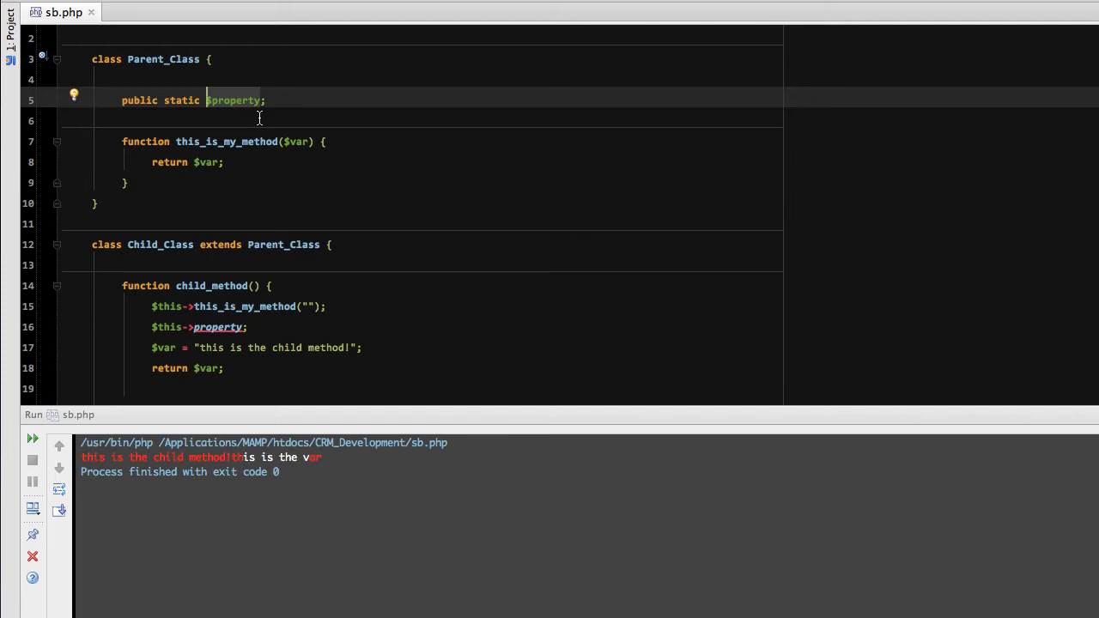
{"action": "mouse_move", "coordinate": [168, 326]}
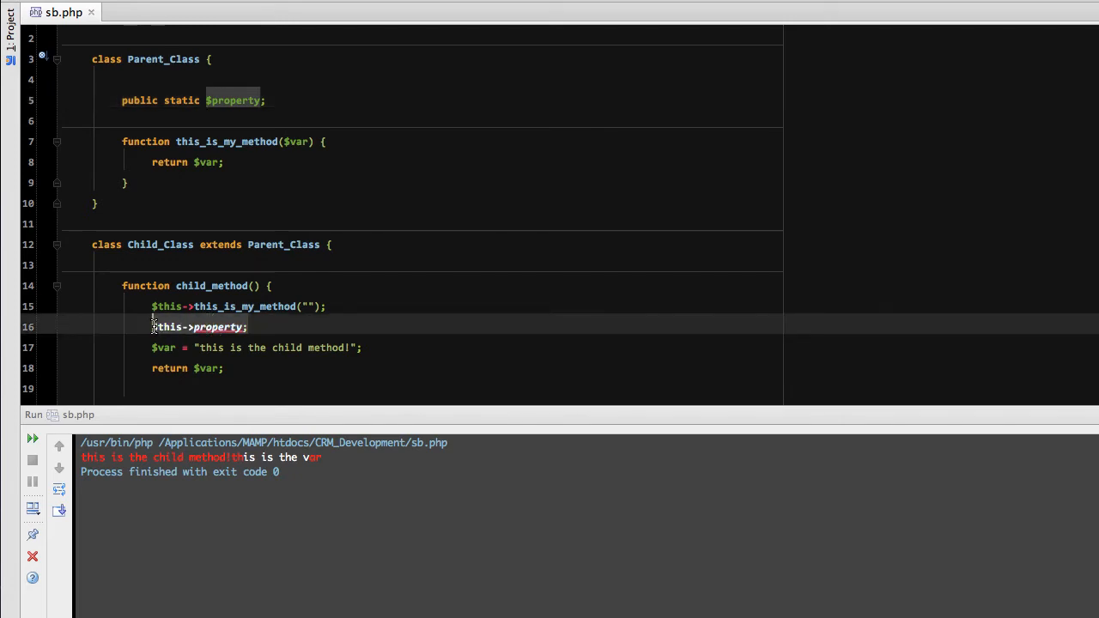
Step: Replace $this->property on line 16 with self::$property
{"action": "double_click", "coordinate": [159, 244]}
{"action": "type", "text": "self::"}
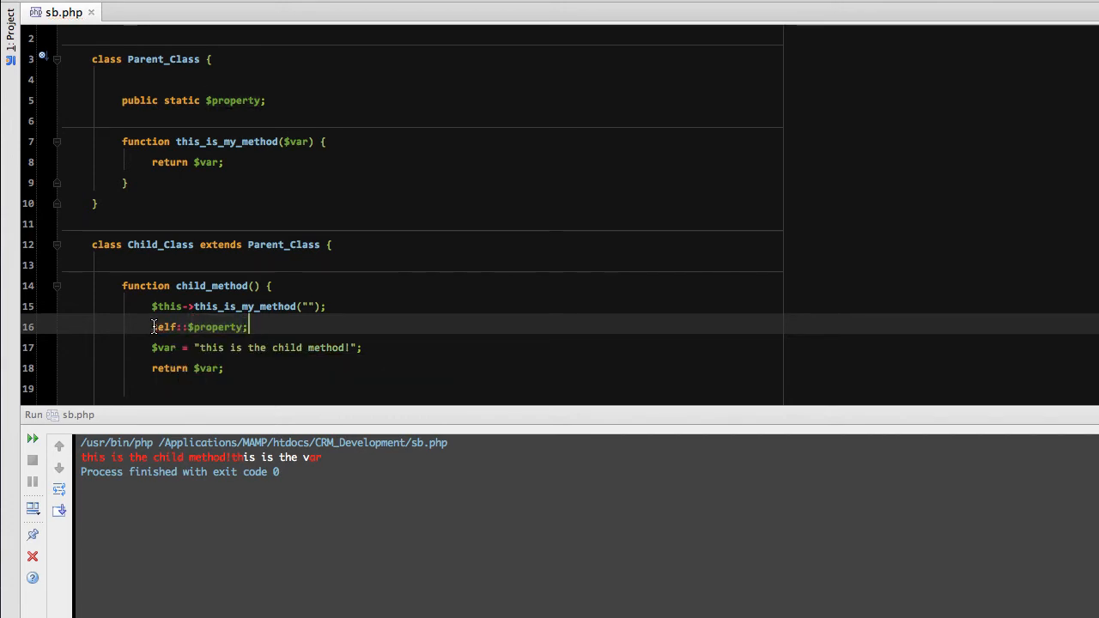
{"action": "mouse_move", "coordinate": [385, 297]}
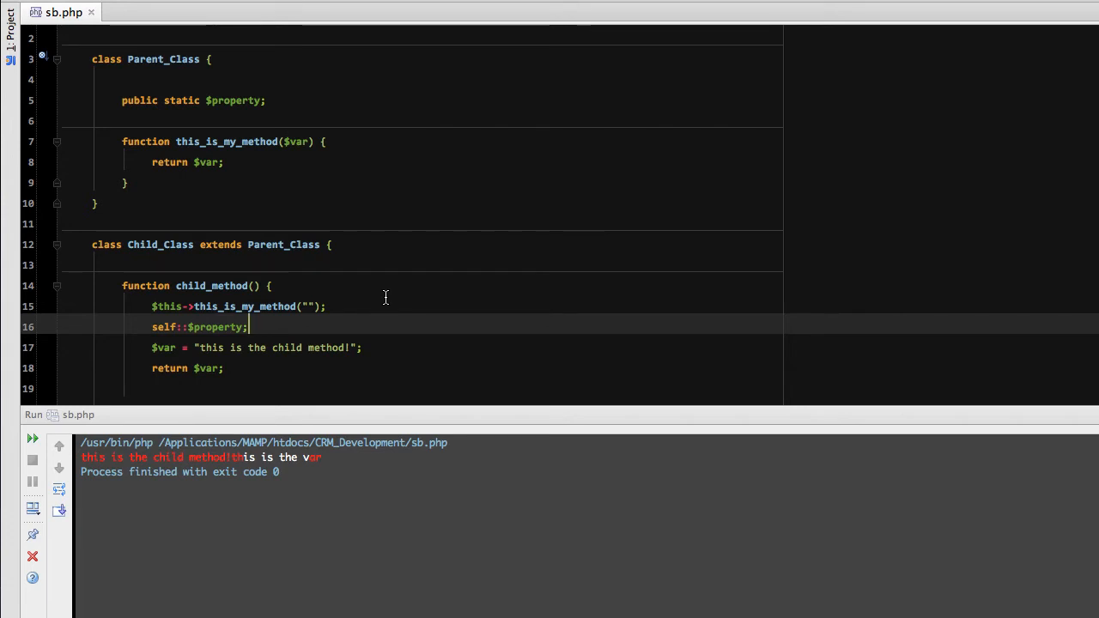